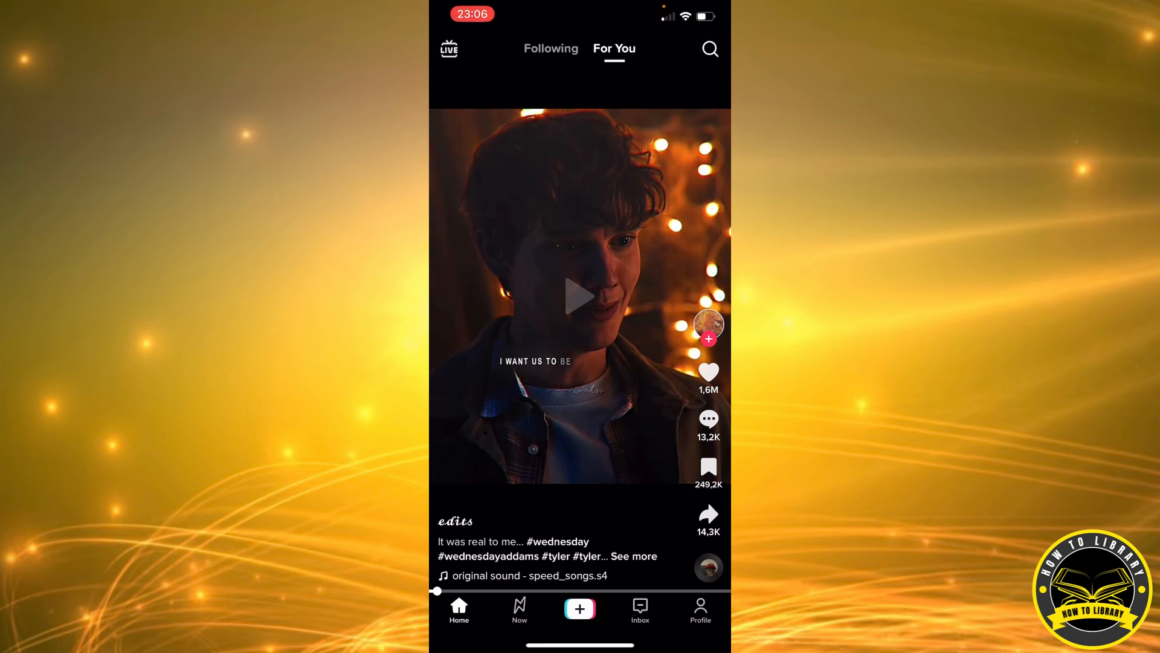
# - Open the account's own profile page from the bottom Profile tab
pyautogui.click(699, 609)
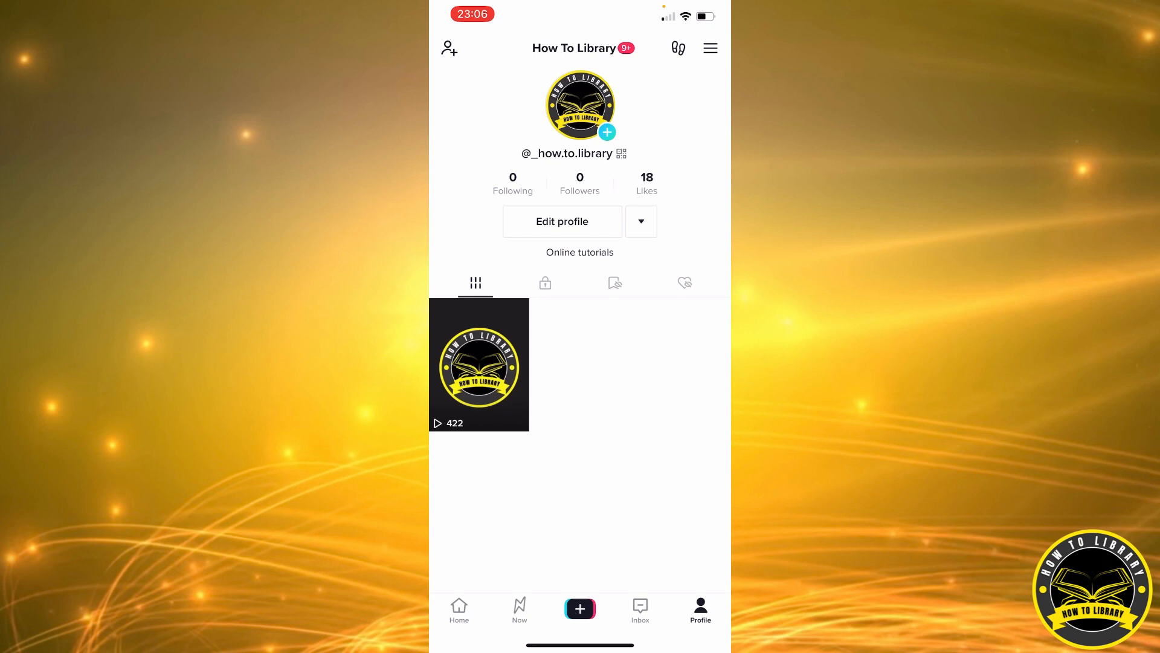
pyautogui.click(709, 48)
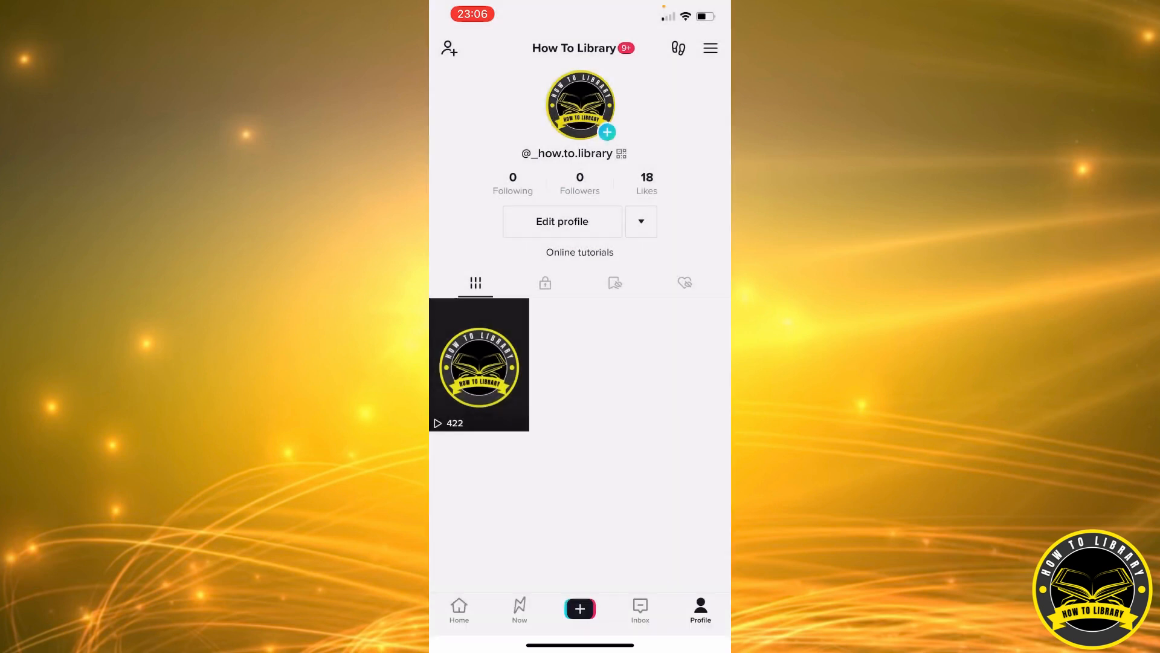
# - Go to Settings and privacy > Account > Switch to Business Account, past the overview
pyautogui.click(709, 49)
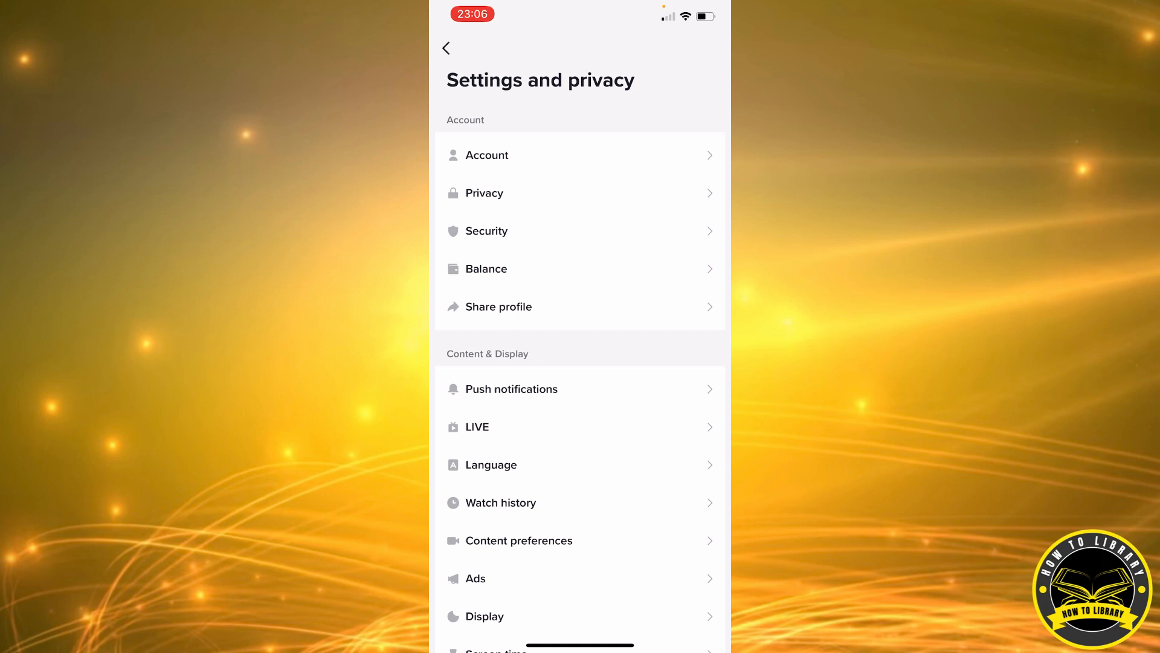
pyautogui.click(487, 155)
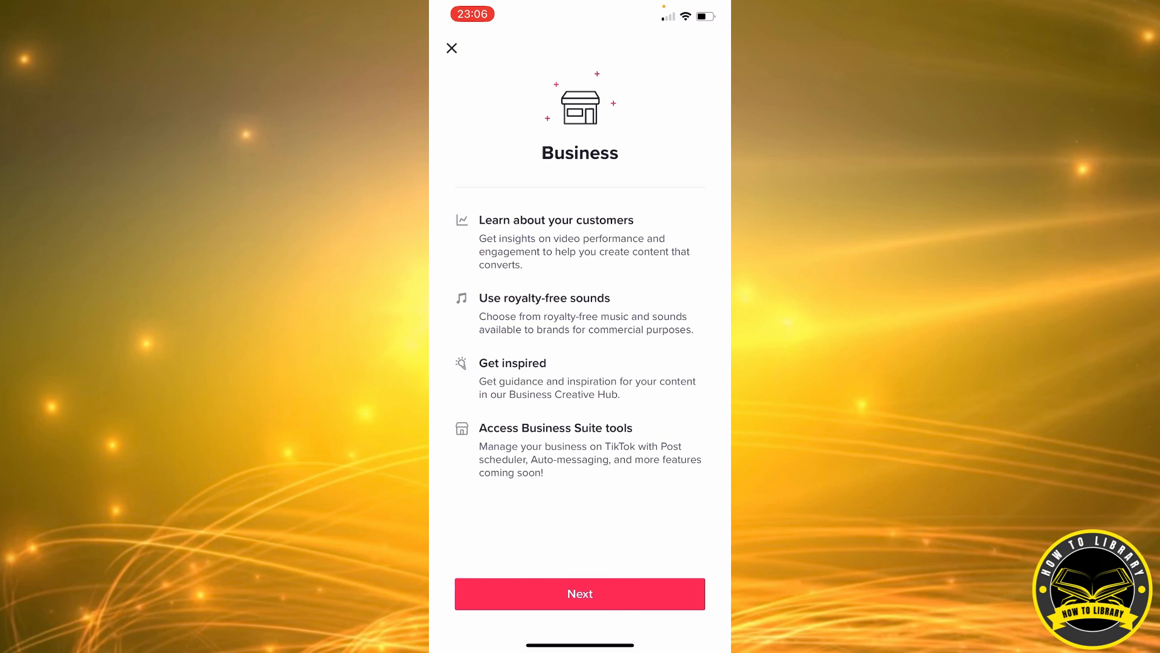
pyautogui.click(580, 594)
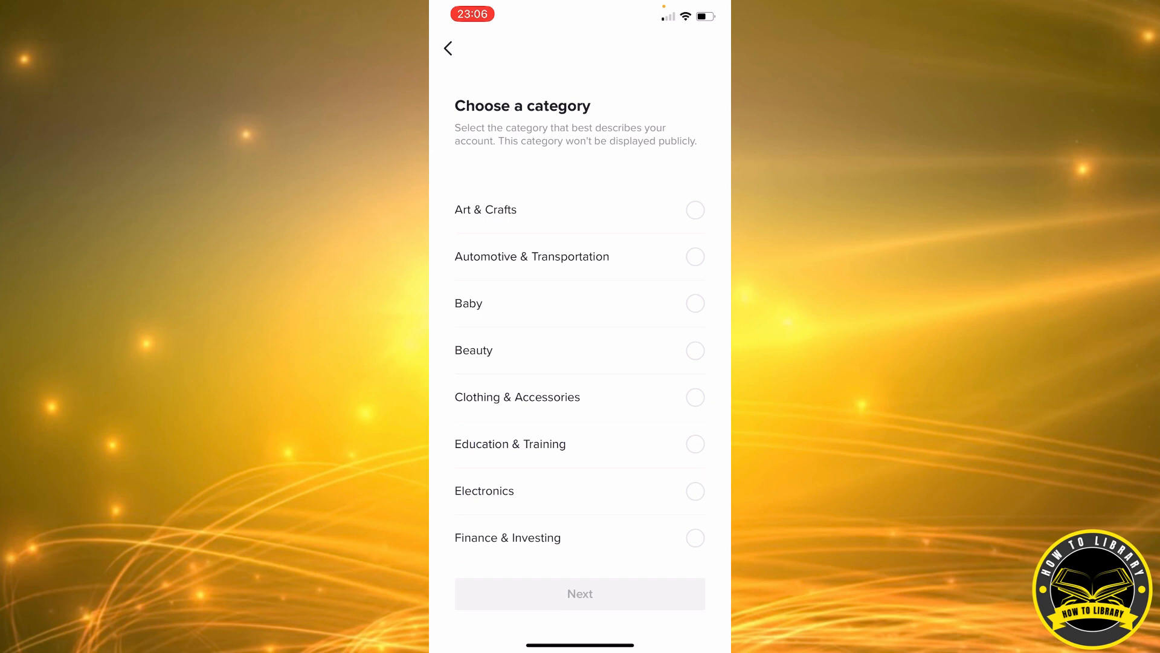
# - Scroll down the category list and confirm Personal Blog as the business category
pyautogui.scroll(-3)
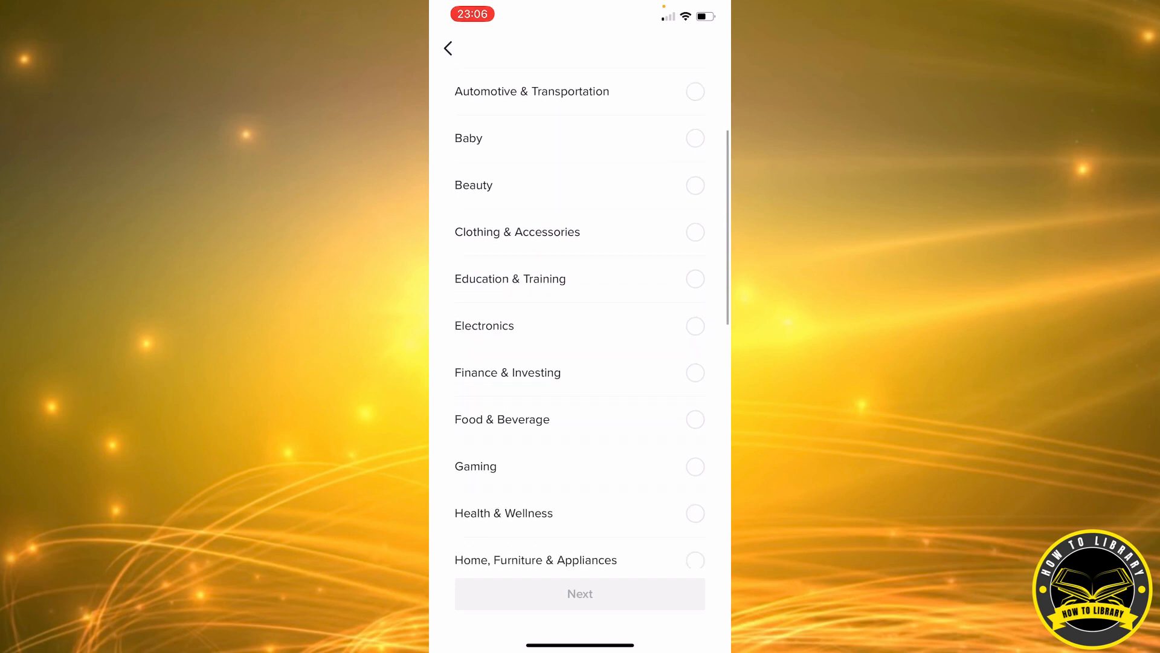
pyautogui.scroll(-3)
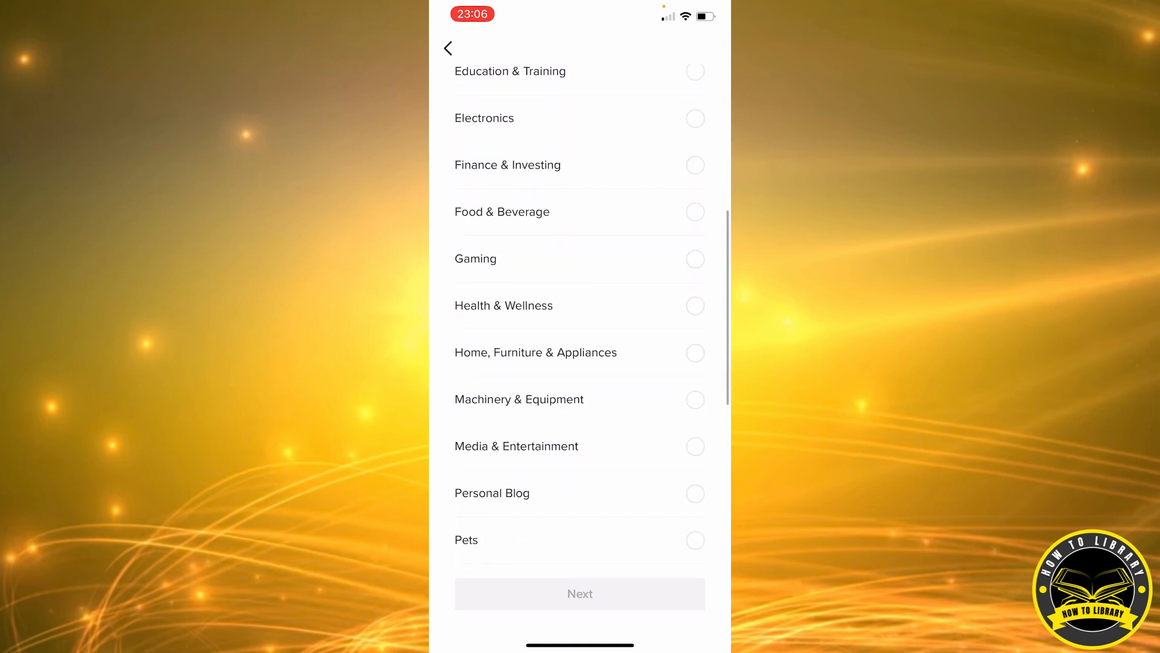
pyautogui.scroll(-3)
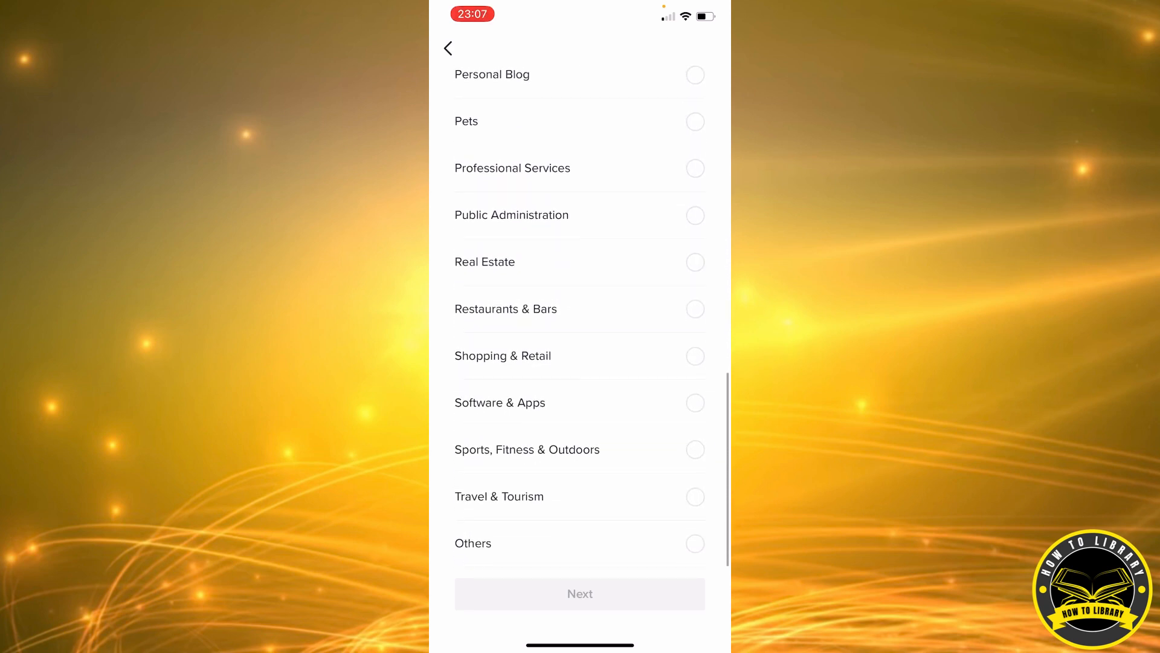
pyautogui.scroll(-3)
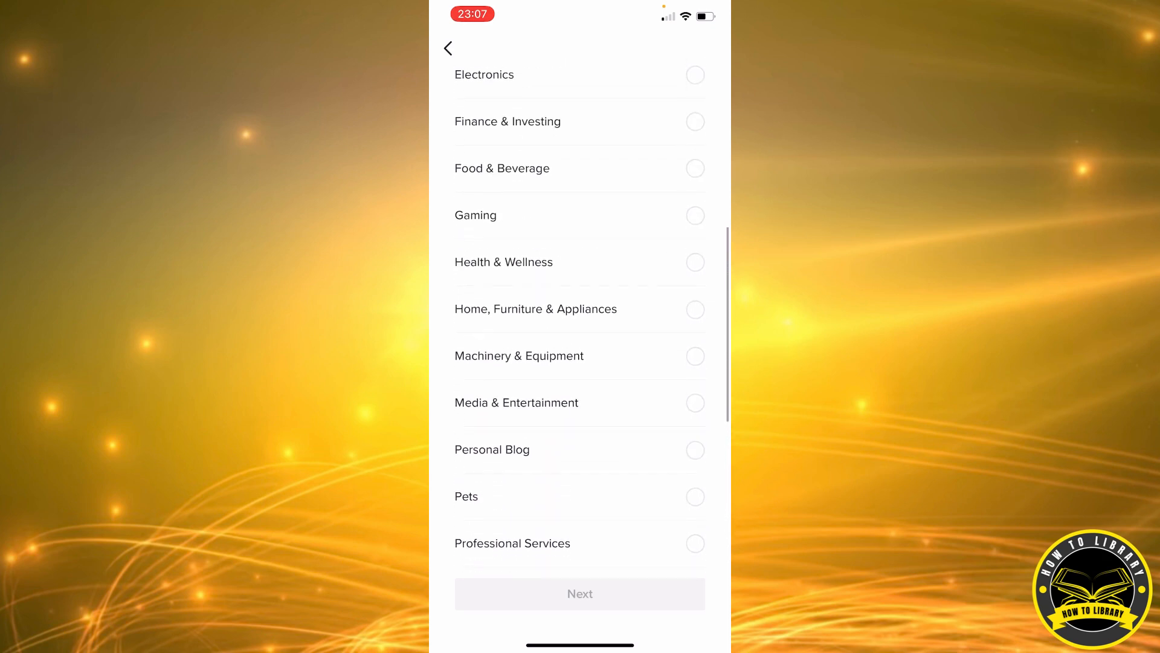
pyautogui.scroll(-3)
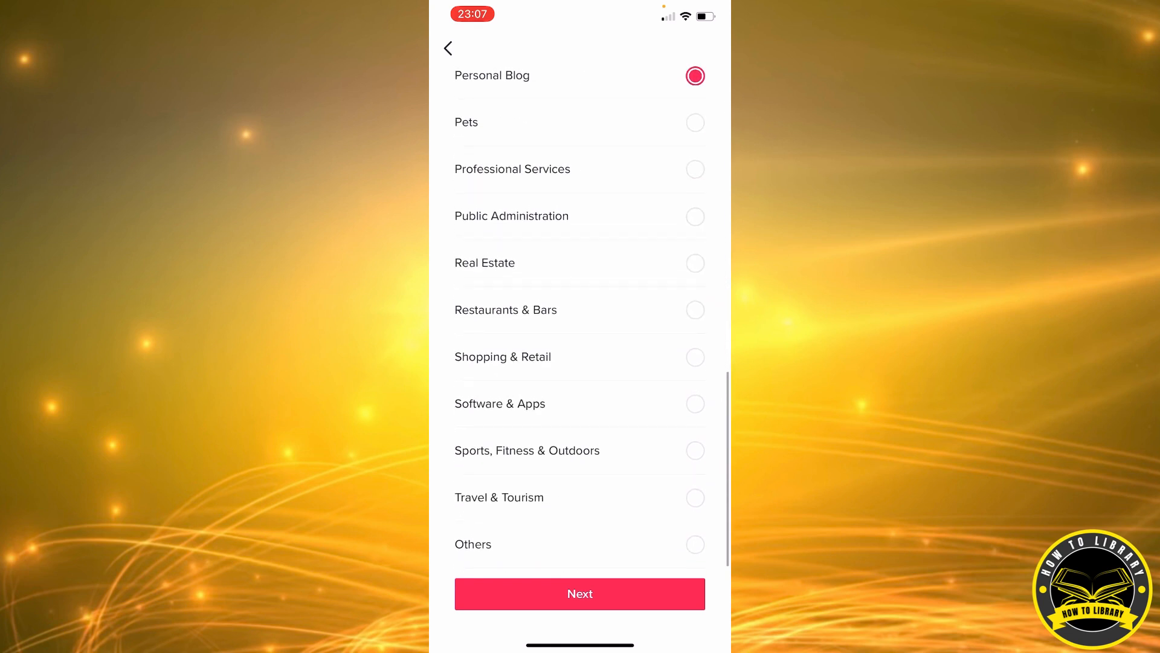
pyautogui.scroll(-3)
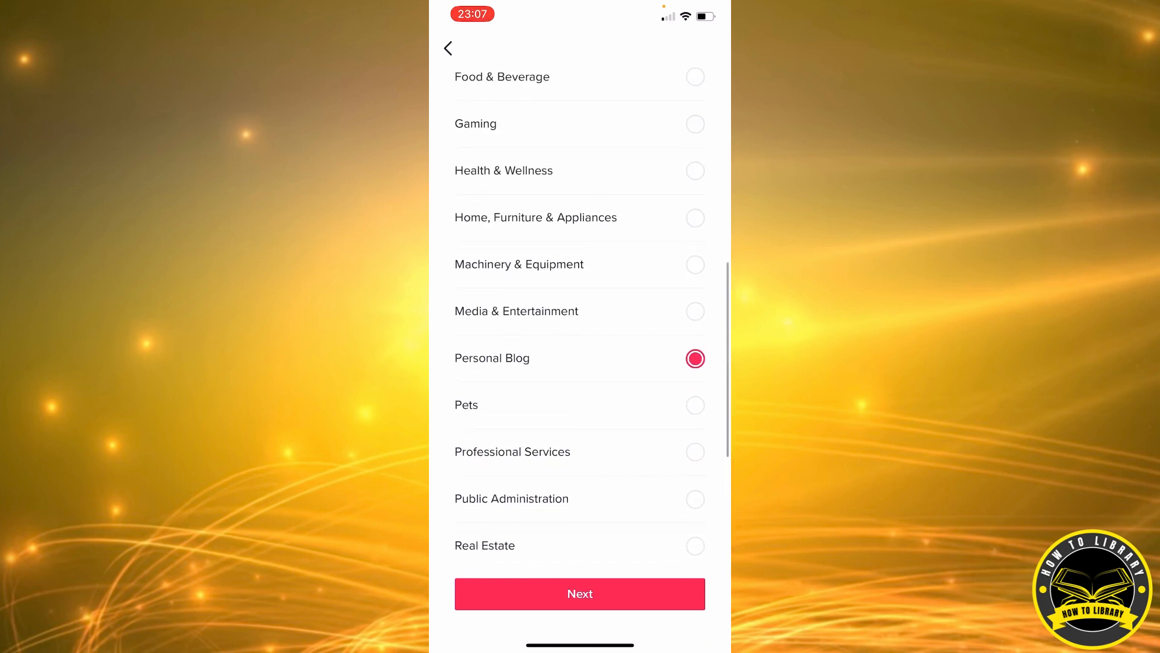
pyautogui.scroll(-3)
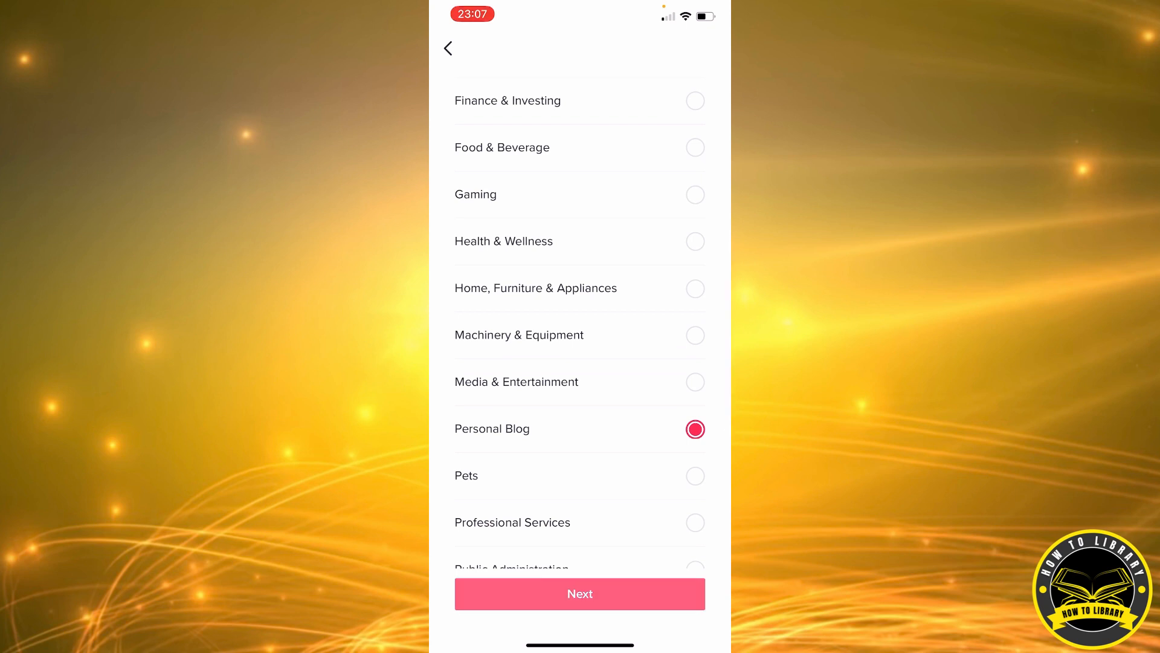
pyautogui.click(580, 593)
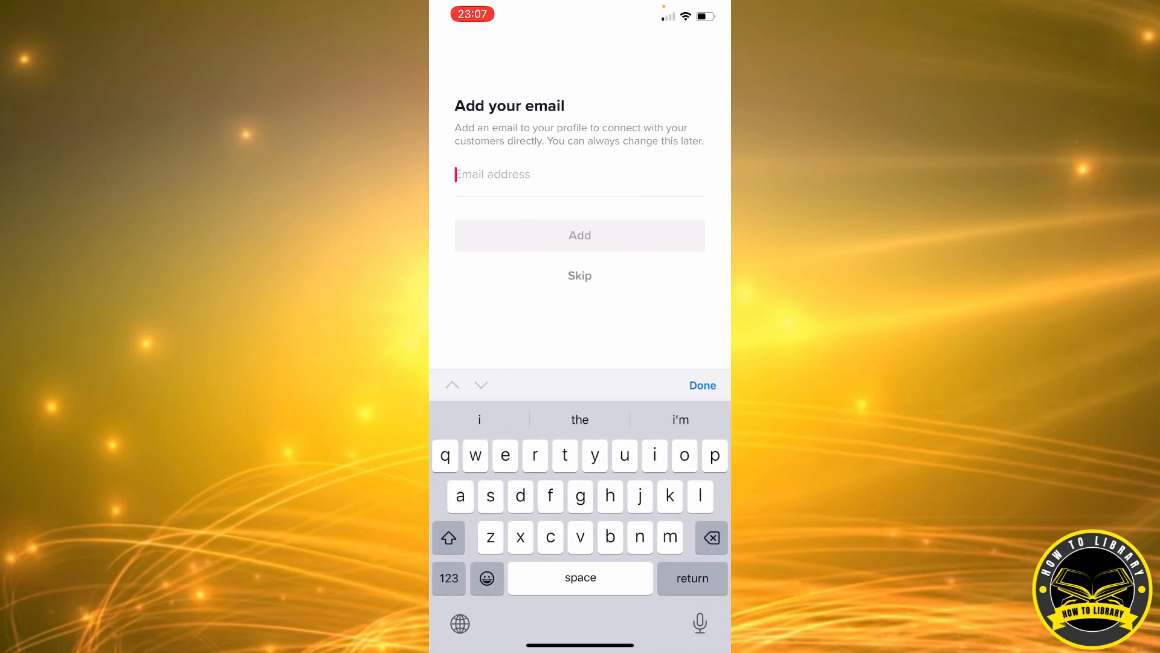
# - Add the Gmail contact email and choose Maybe later on the Create video prompt
pyautogui.write('htd')
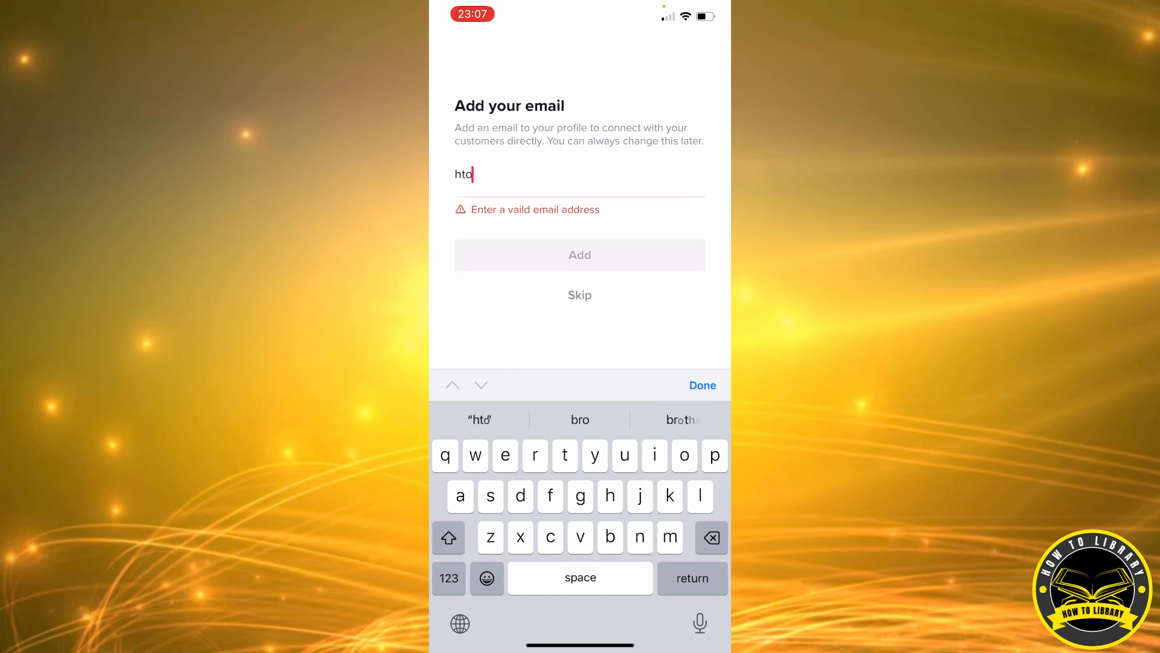
pyautogui.write('libra')
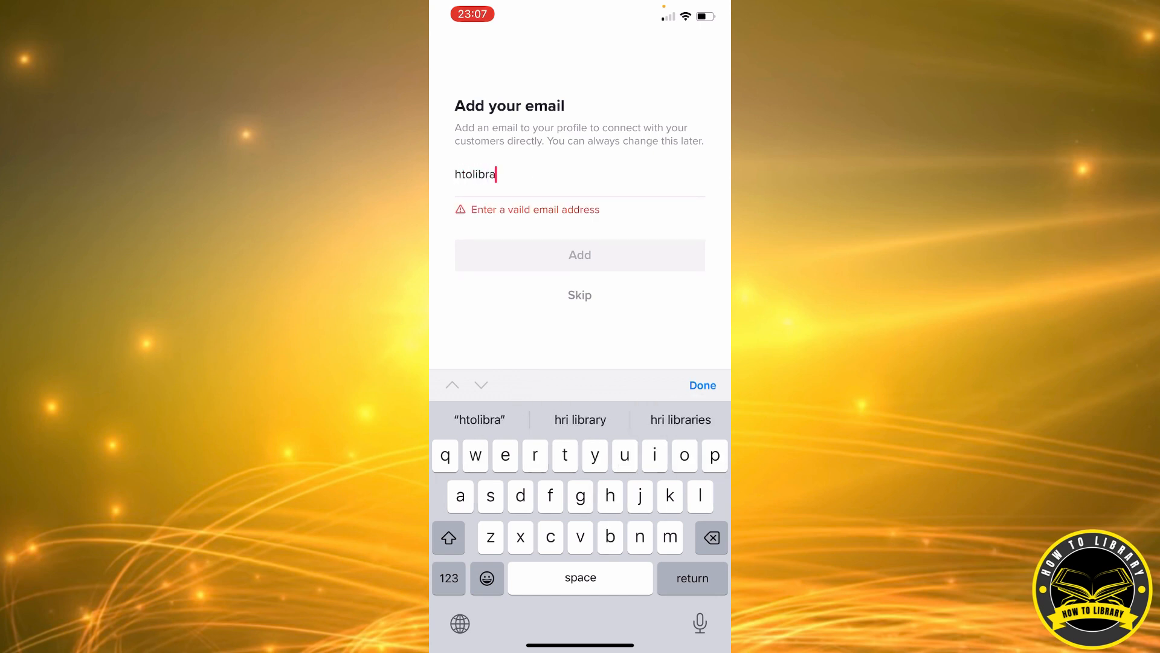
pyautogui.write('y')
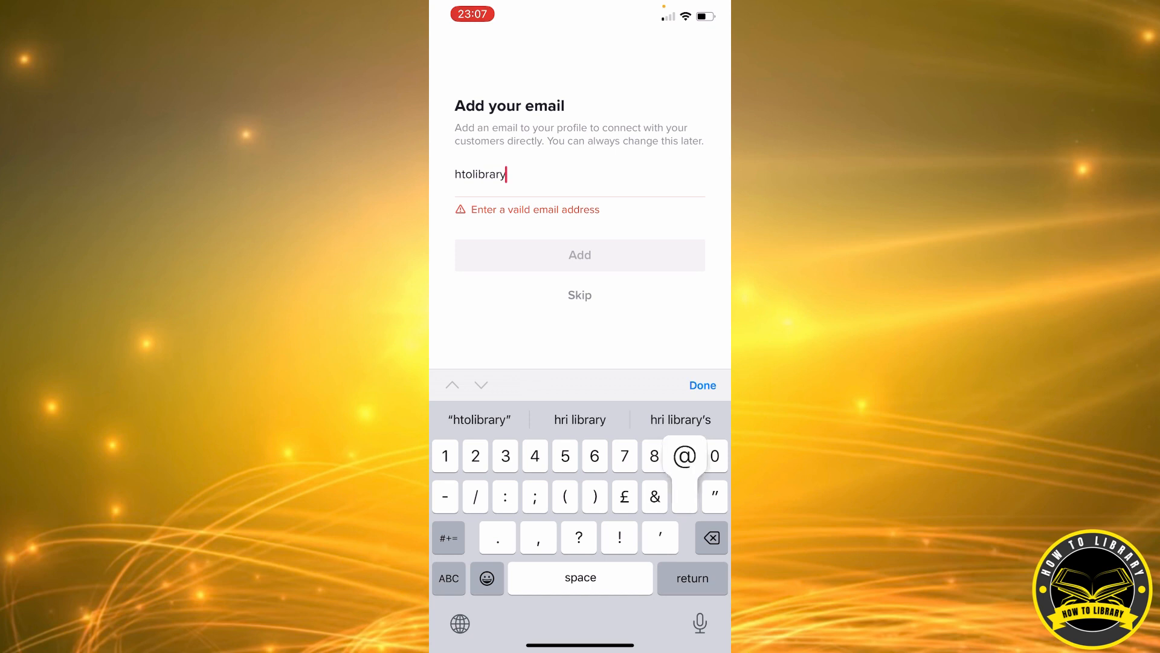
pyautogui.write('g')
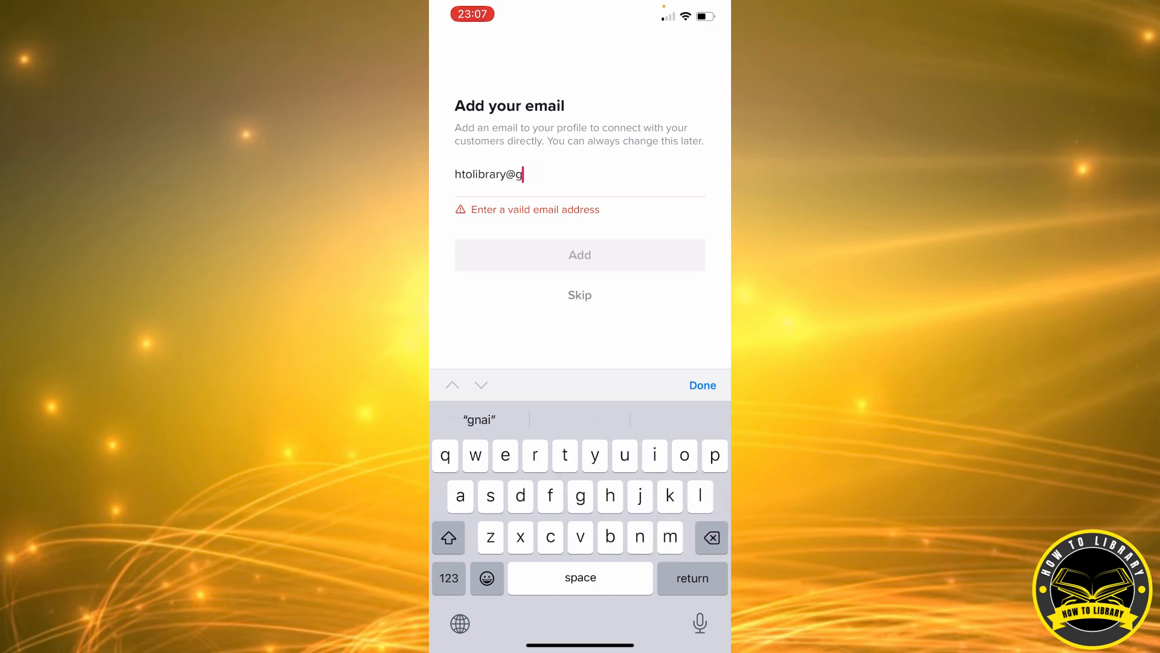
pyautogui.write('m')
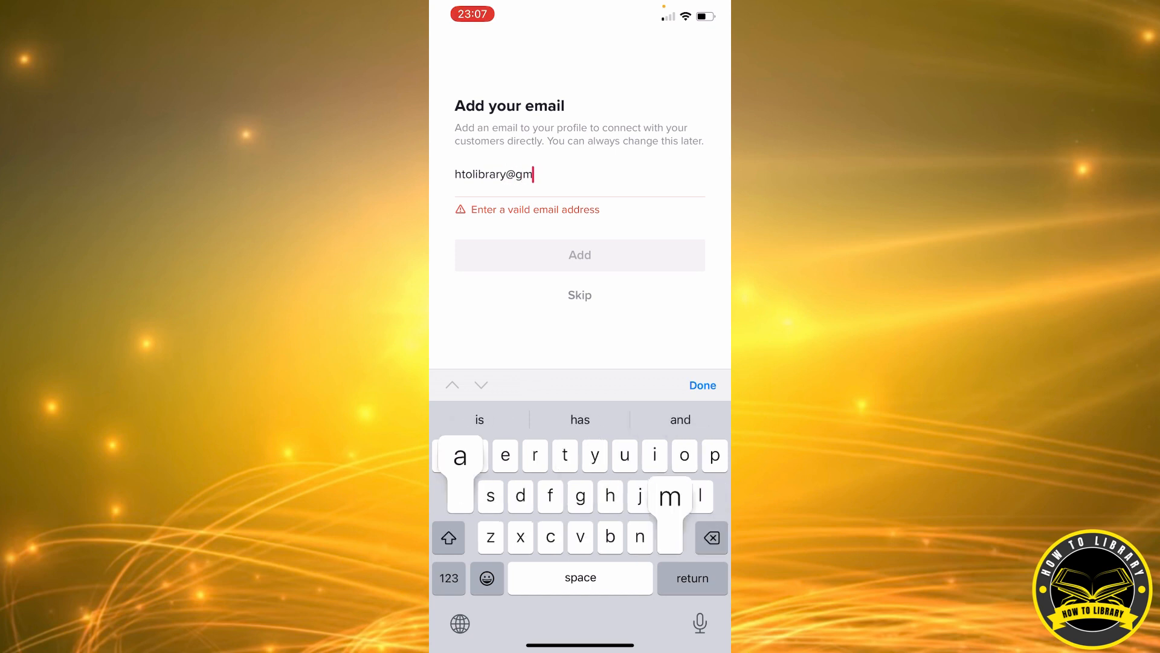
pyautogui.write('ail.com')
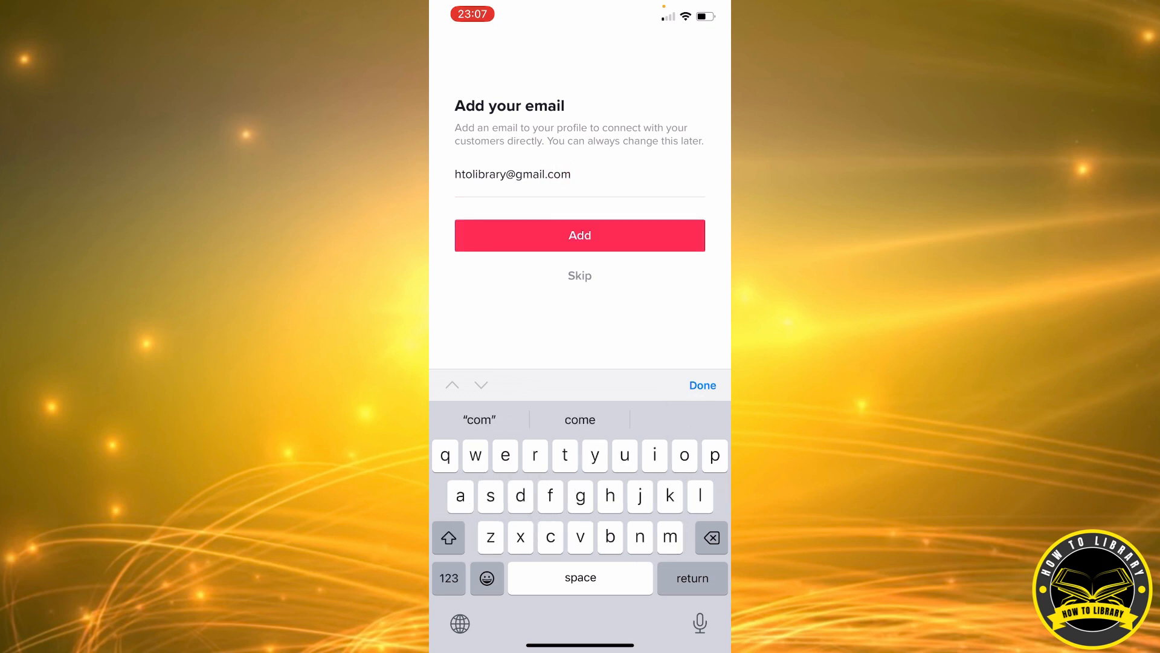
pyautogui.click(579, 235)
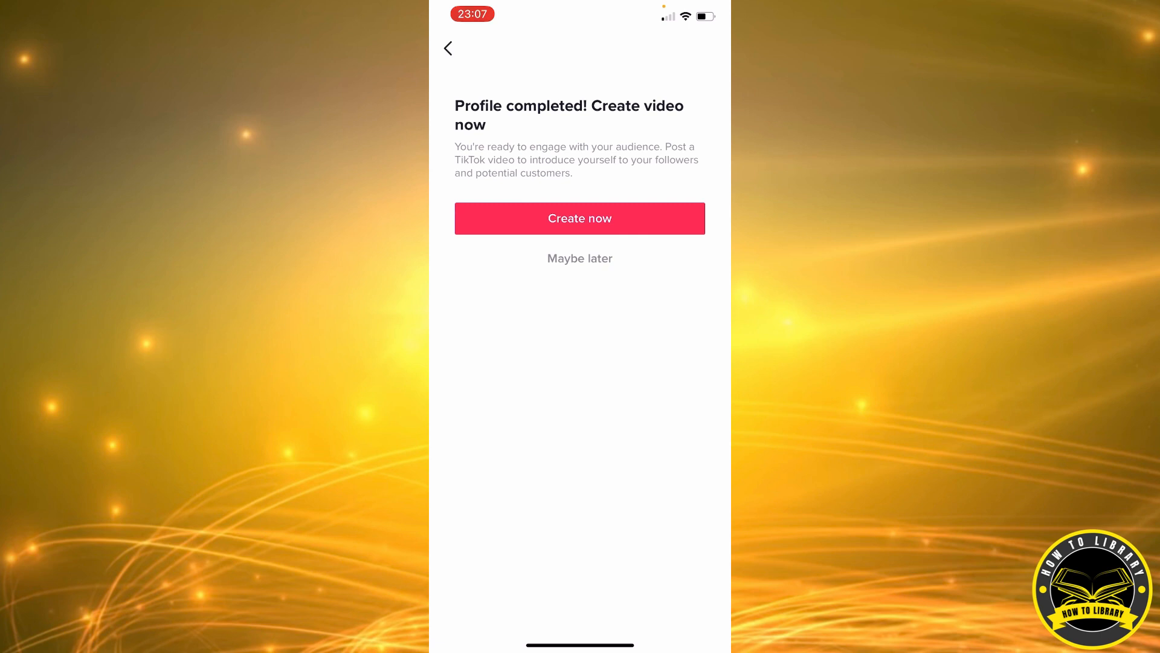
pyautogui.click(580, 258)
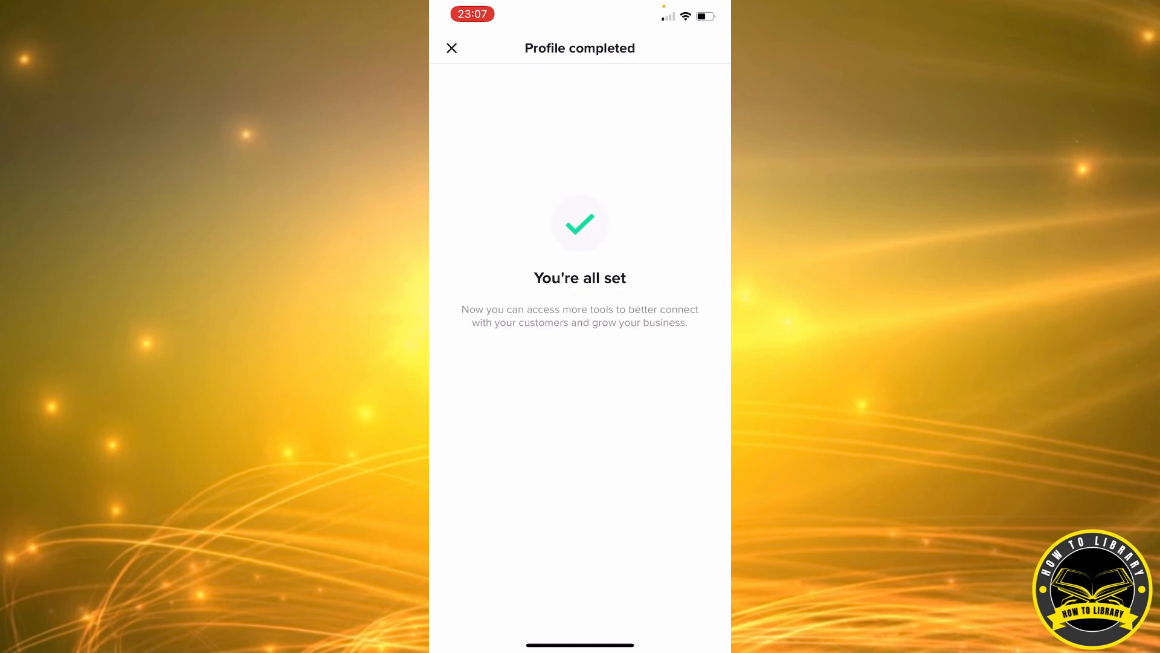